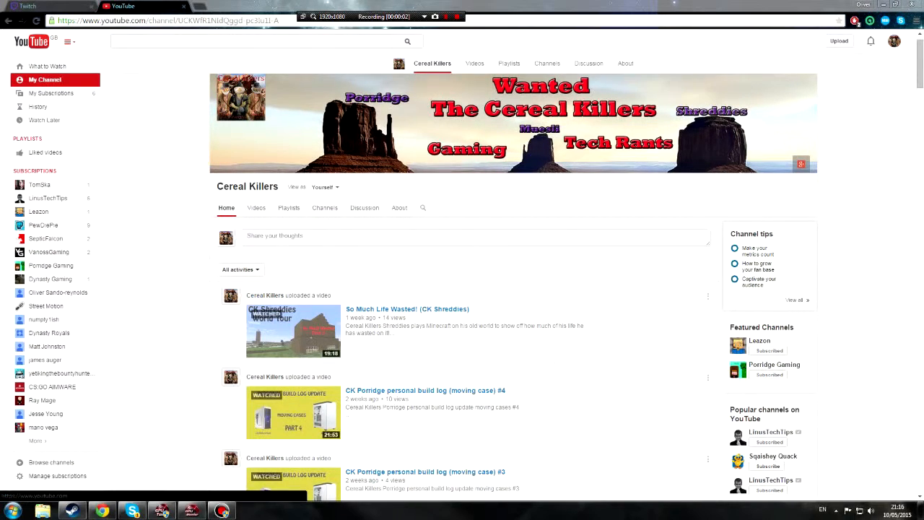
pyautogui.moveTo(570, 284)
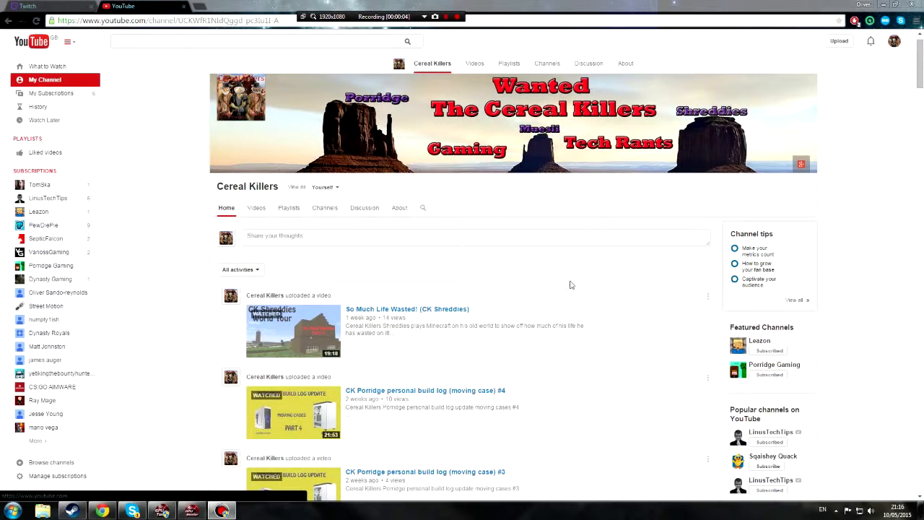
# - Scroll down the Cereal Killers channel page to look over its recent uploads
pyautogui.scroll(-3)
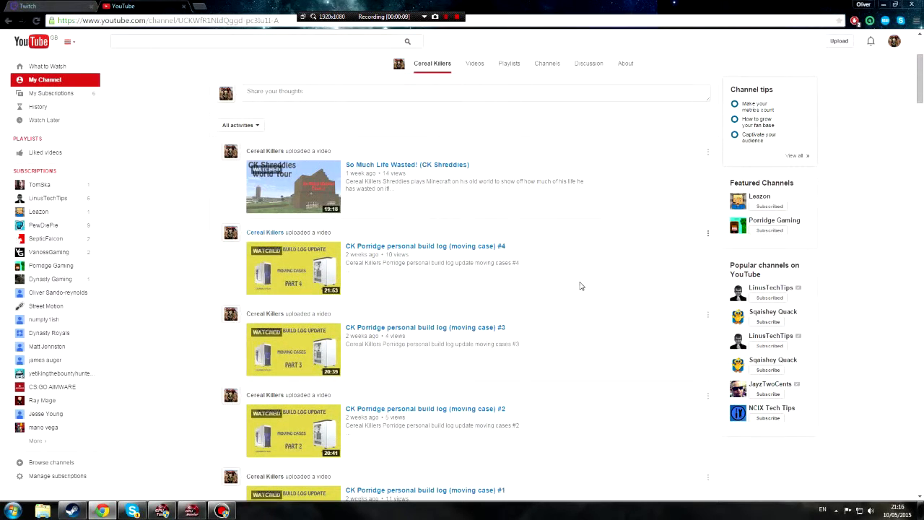
pyautogui.scroll(-3)
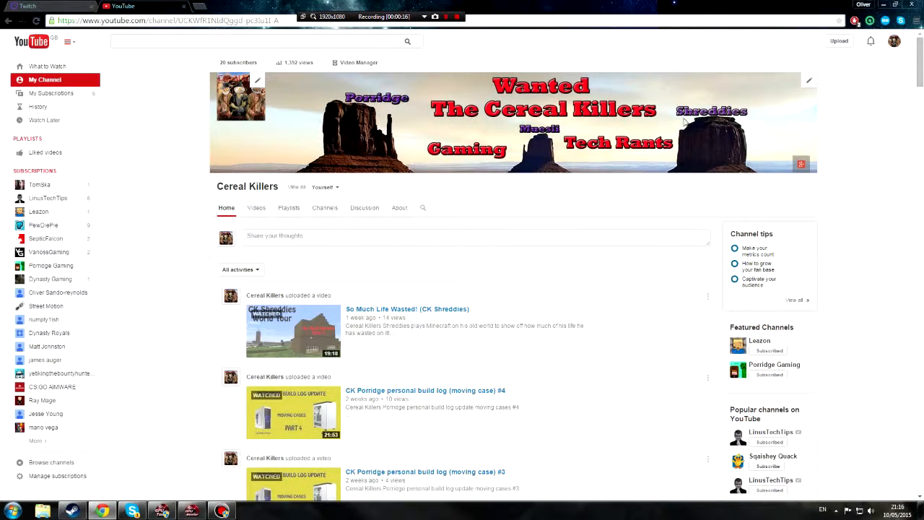
pyautogui.moveTo(698, 138)
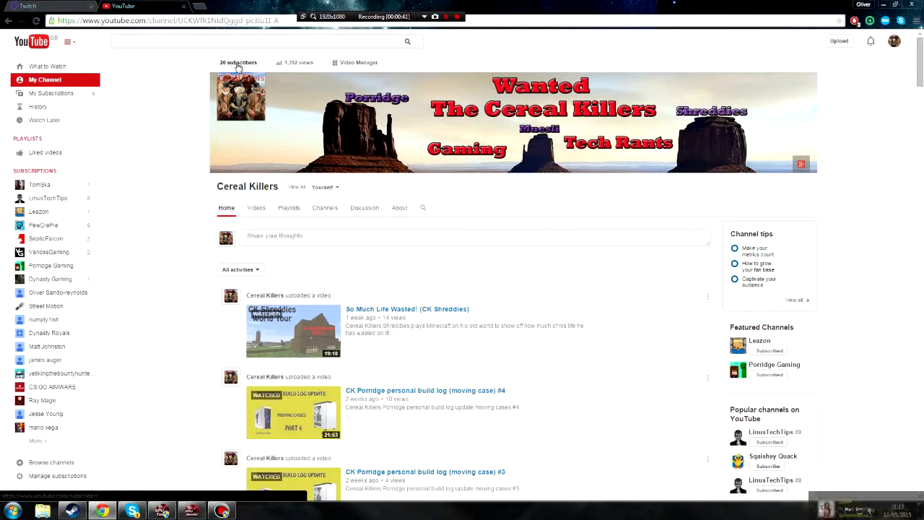
pyautogui.click(237, 62)
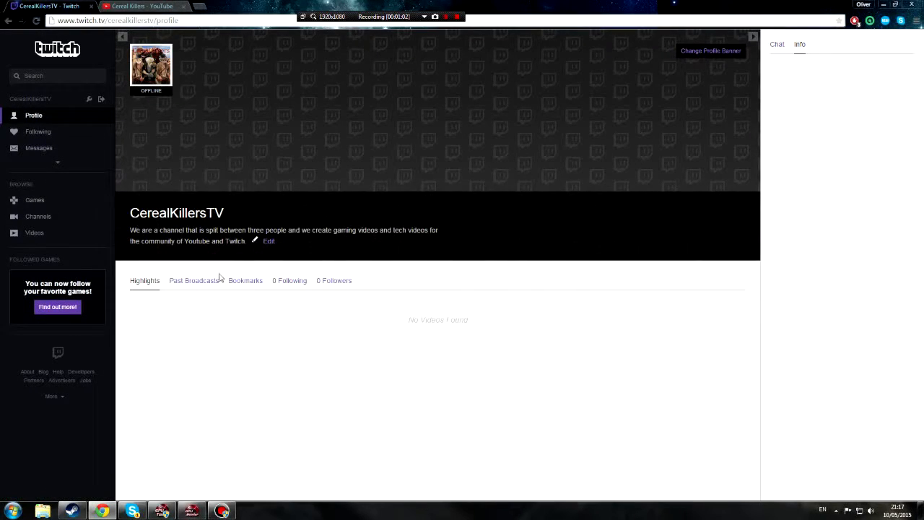
# - Check the CerealKillersTV Past Broadcasts tab, finding none, then return to Highlights
pyautogui.click(193, 280)
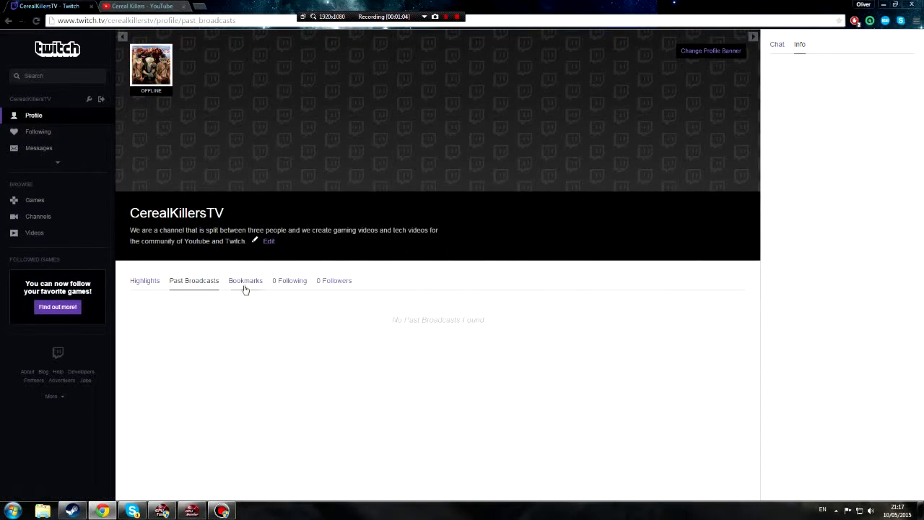
pyautogui.click(144, 280)
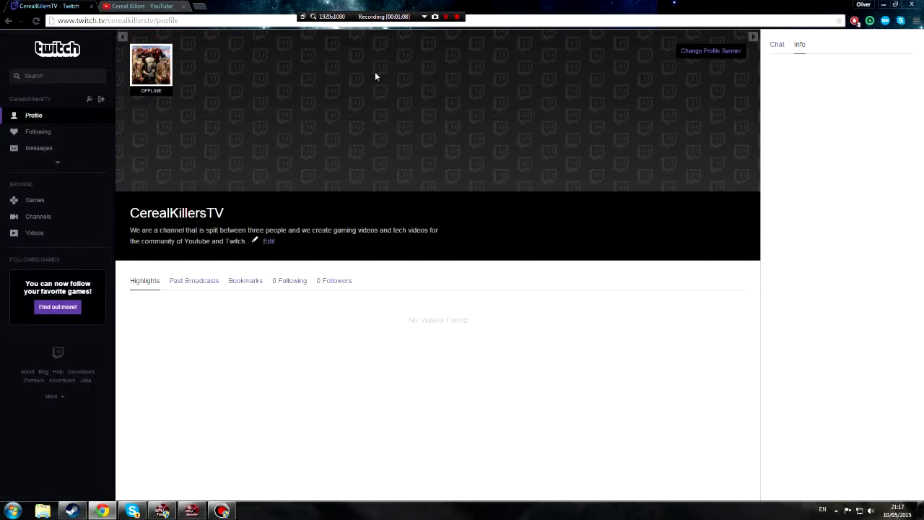
pyautogui.moveTo(272, 144)
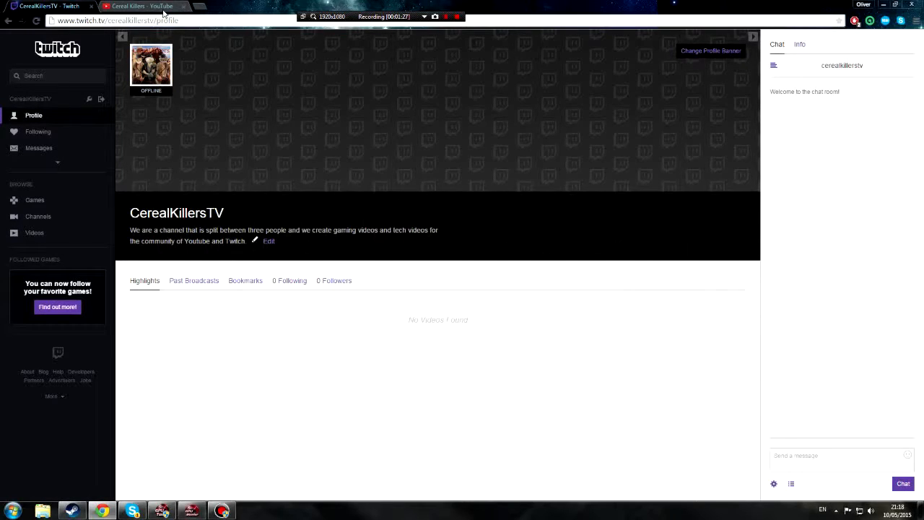
pyautogui.moveTo(151, 65)
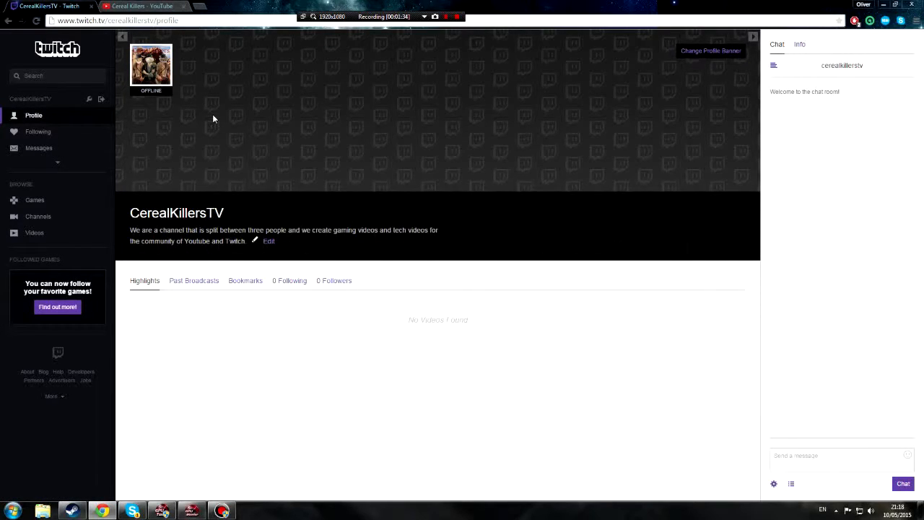
pyautogui.click(445, 17)
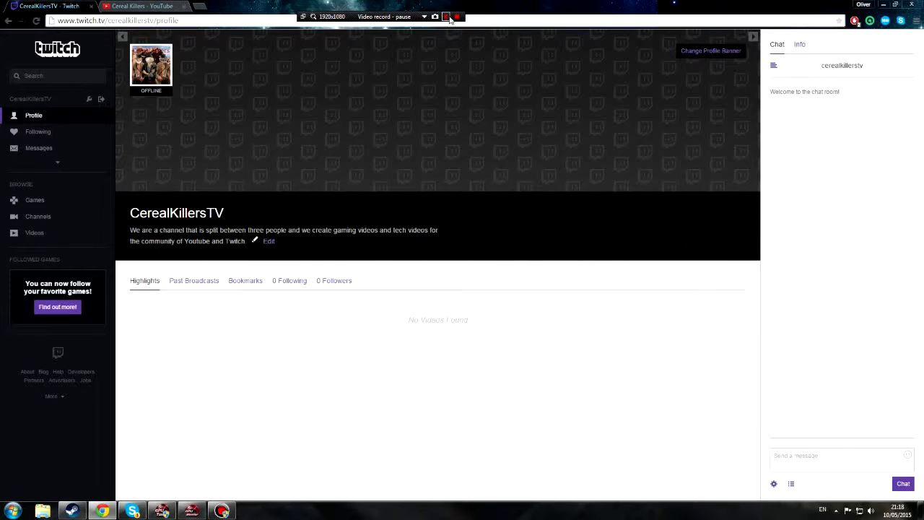